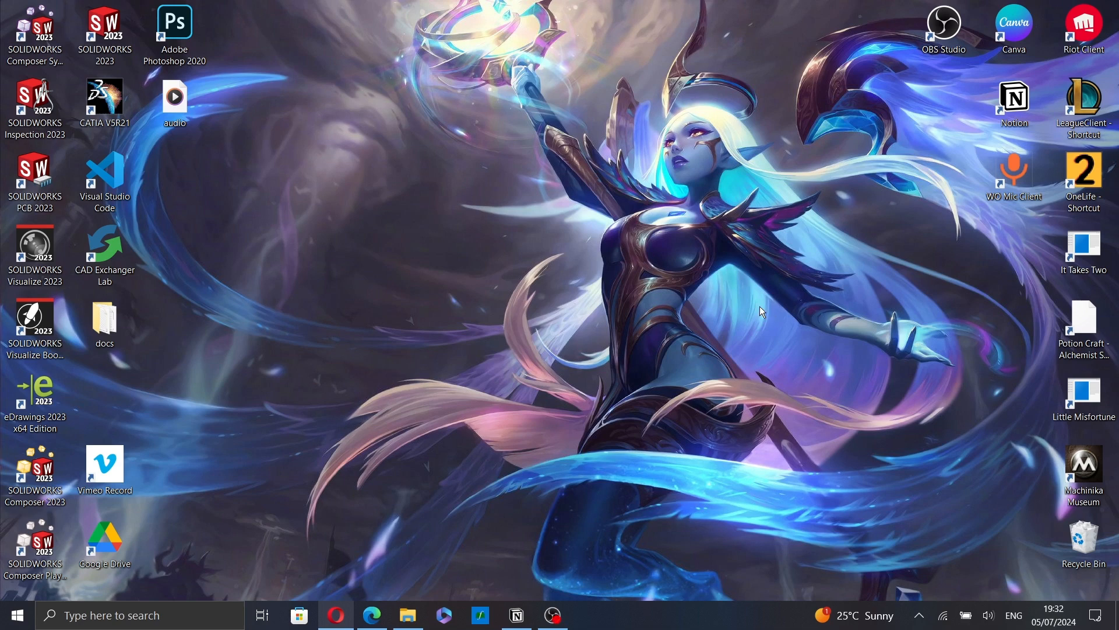
mouse_move(730, 343)
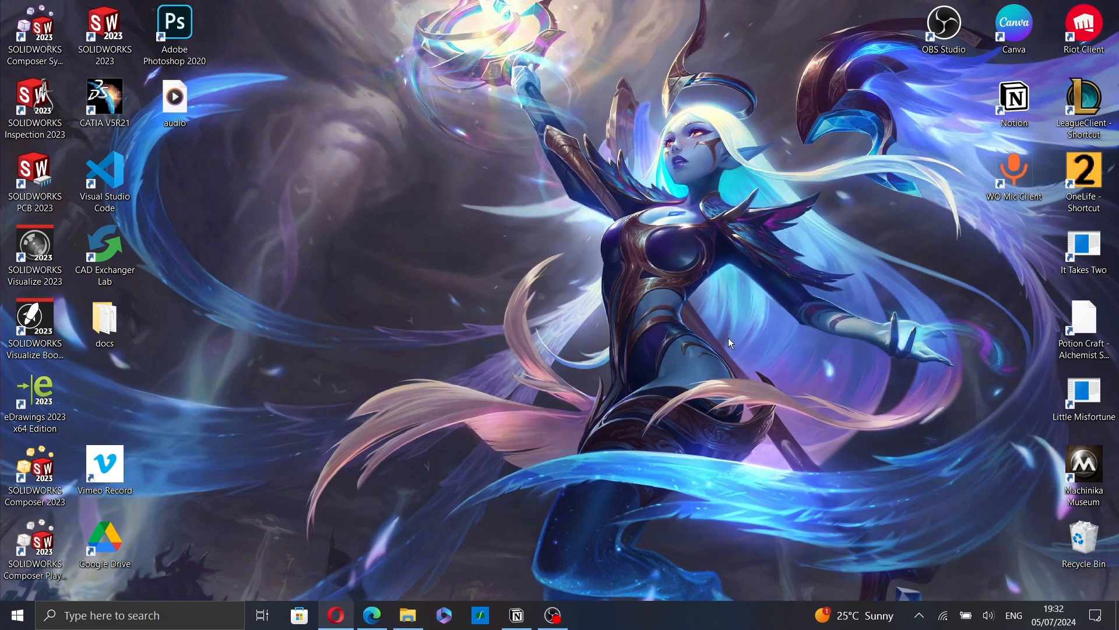
mouse_move(336, 615)
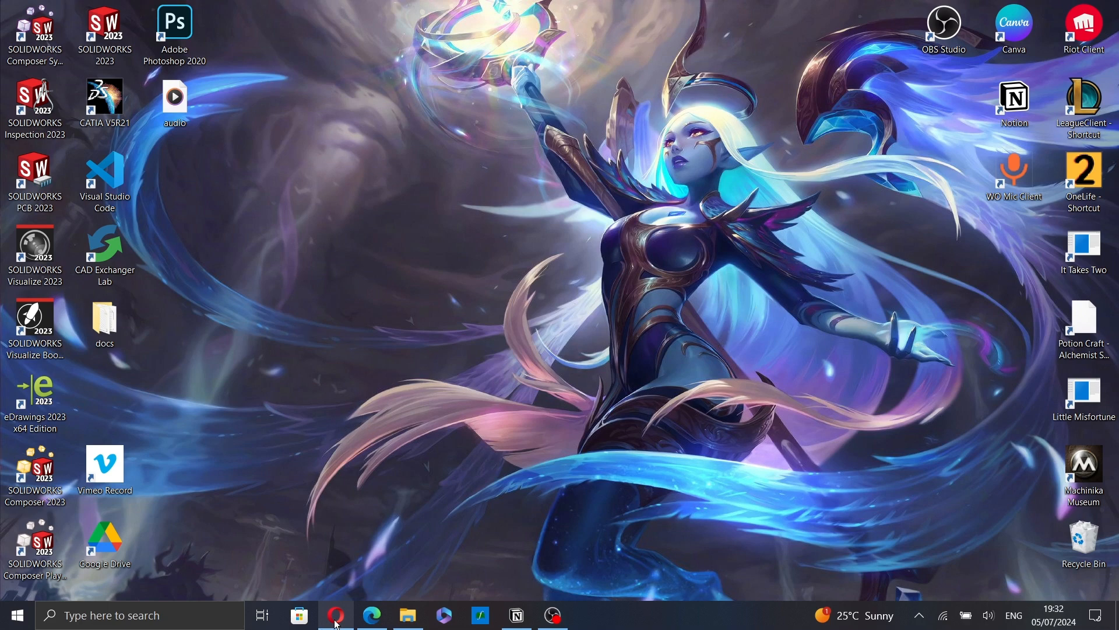
- Launch Opera and start a new untitled 16:9 video project from the Vimeo home page
click(336, 614)
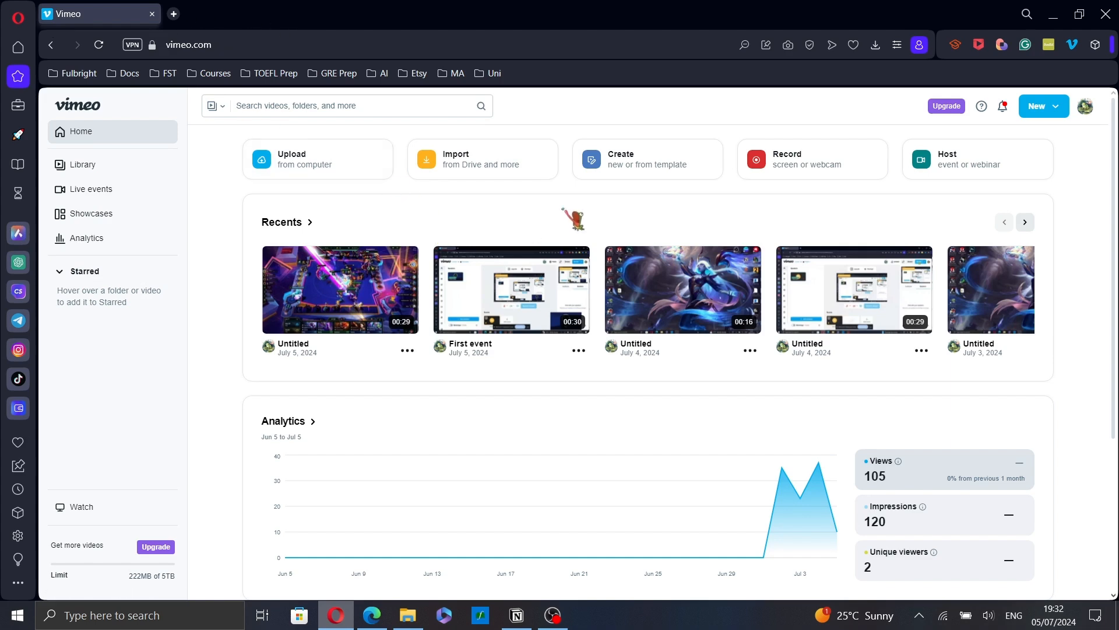
click(647, 158)
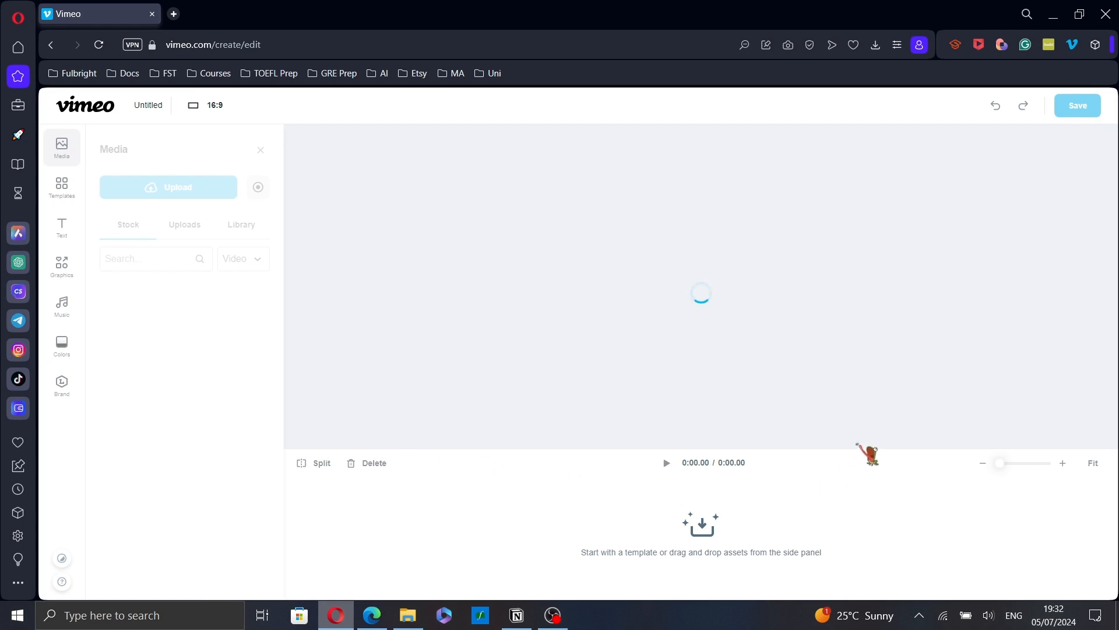
mouse_move(467, 308)
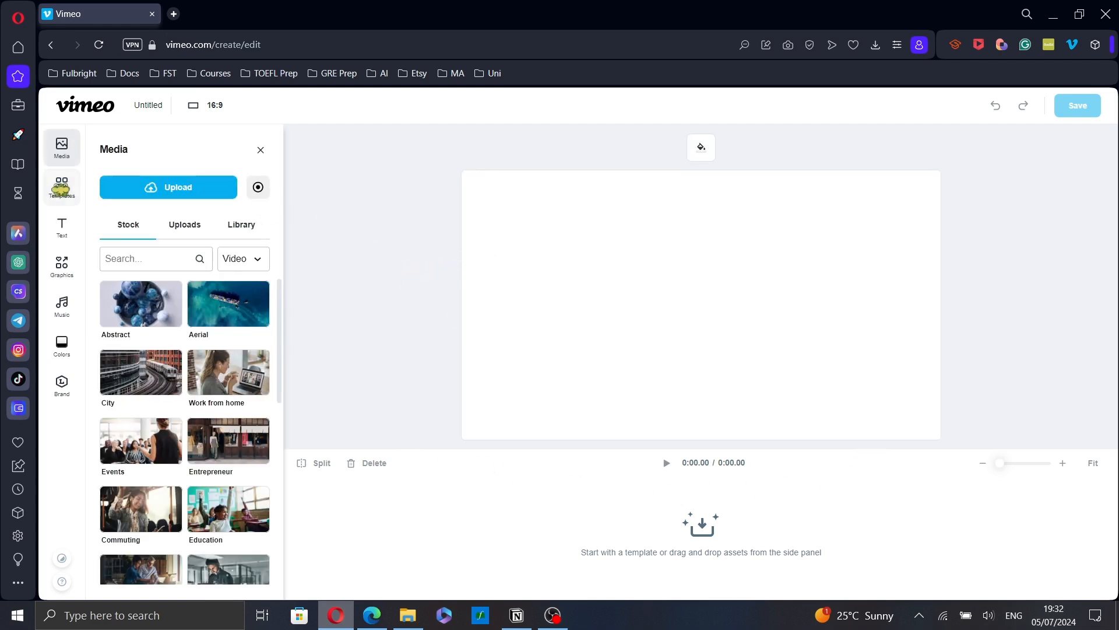
- Browse Templates and Stock, then show the Uploads list with the two previously uploaded videos
click(61, 187)
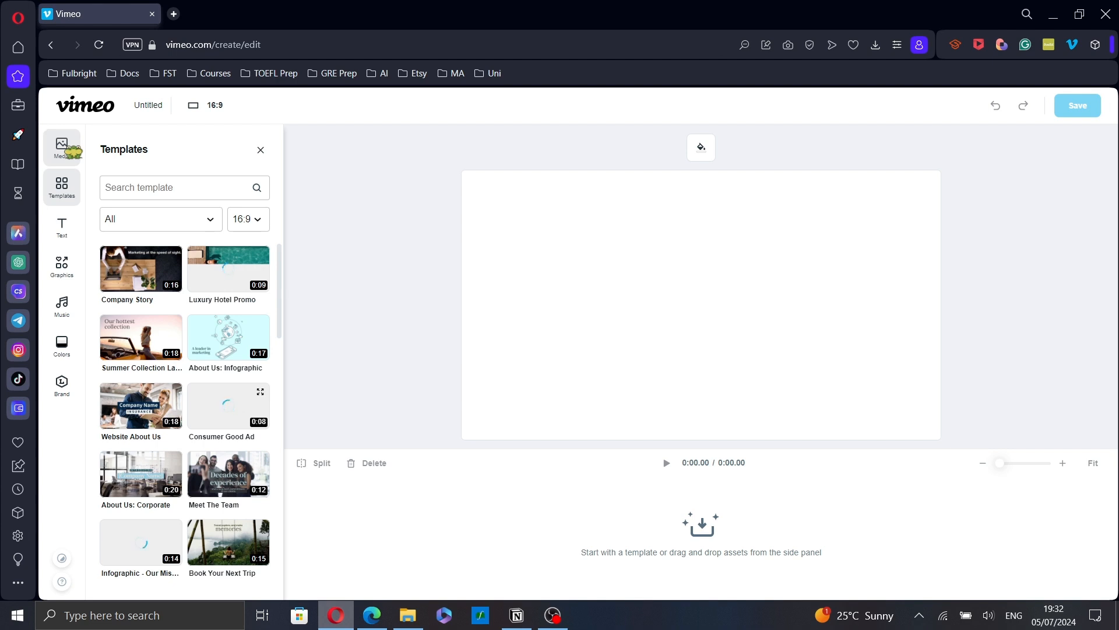
click(62, 148)
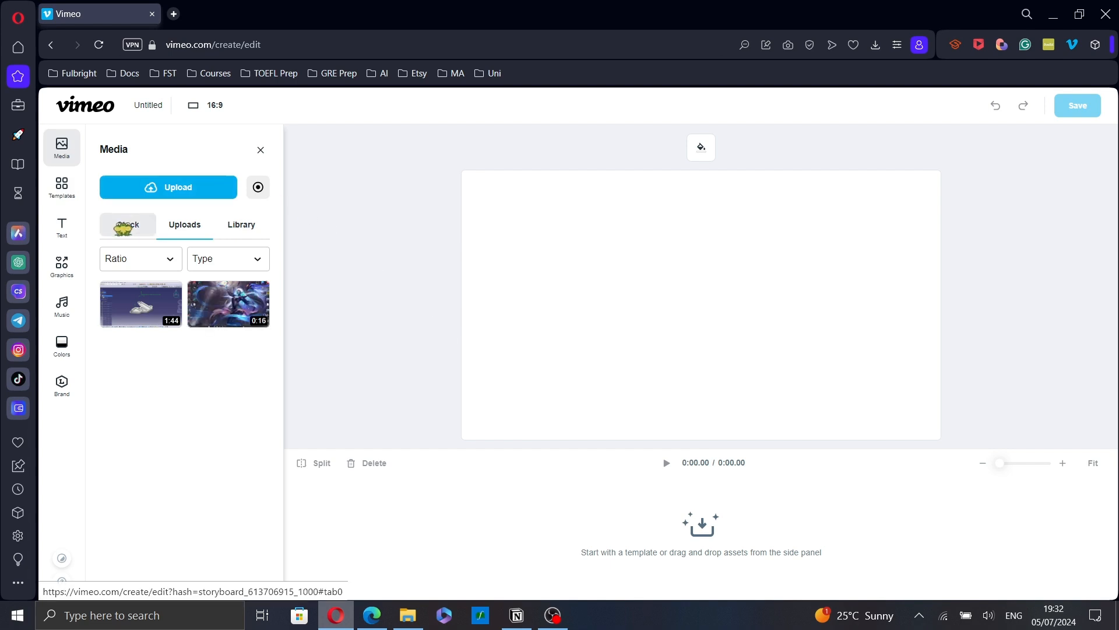
click(128, 224)
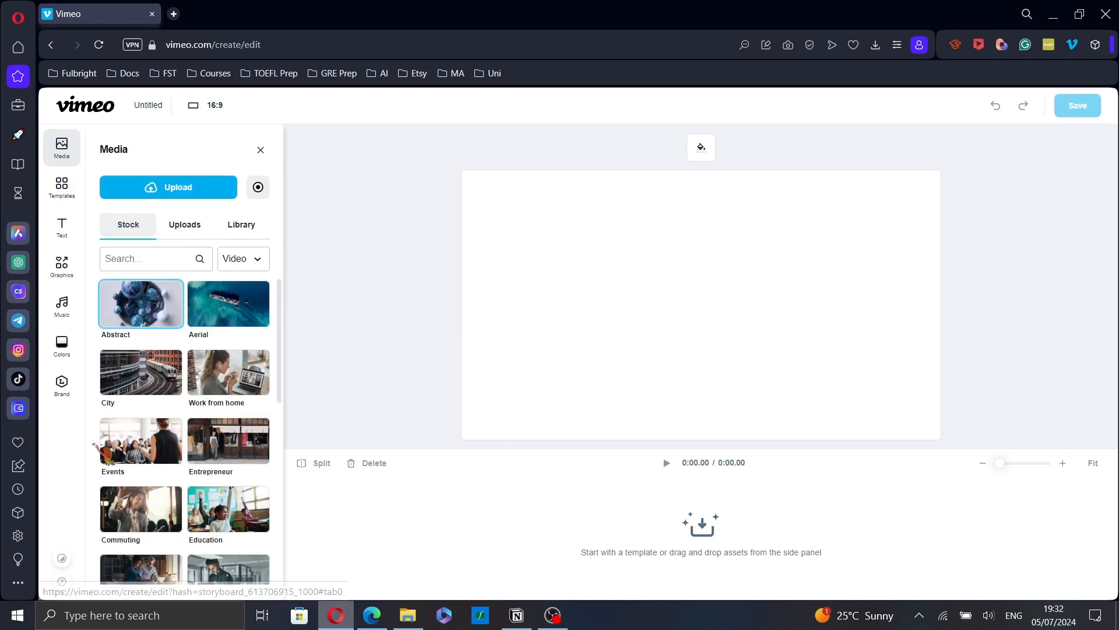
click(184, 224)
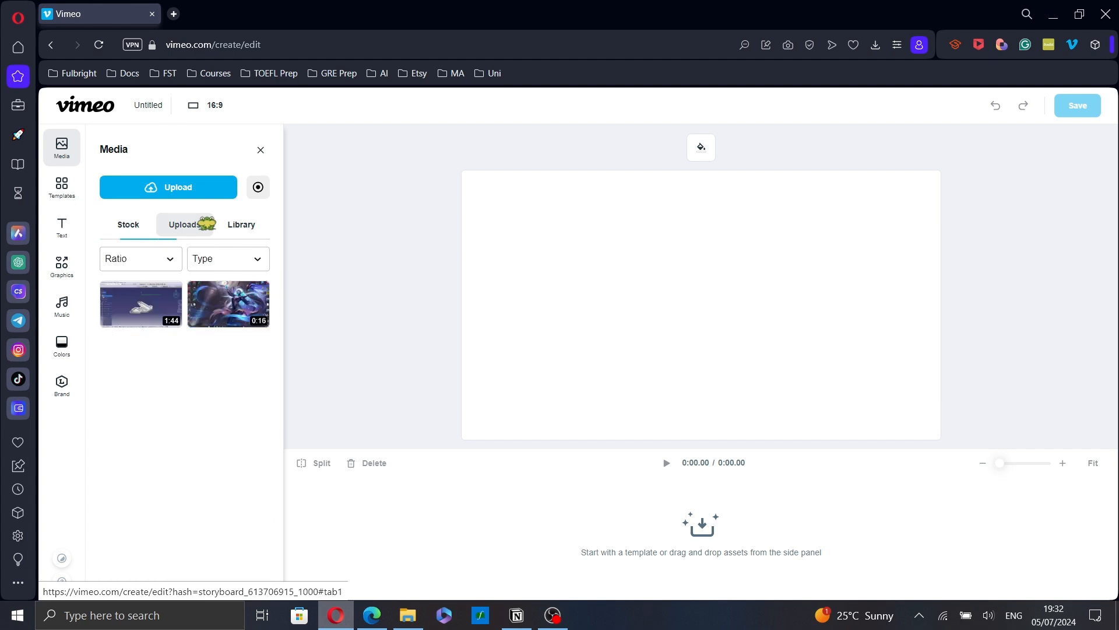
click(227, 303)
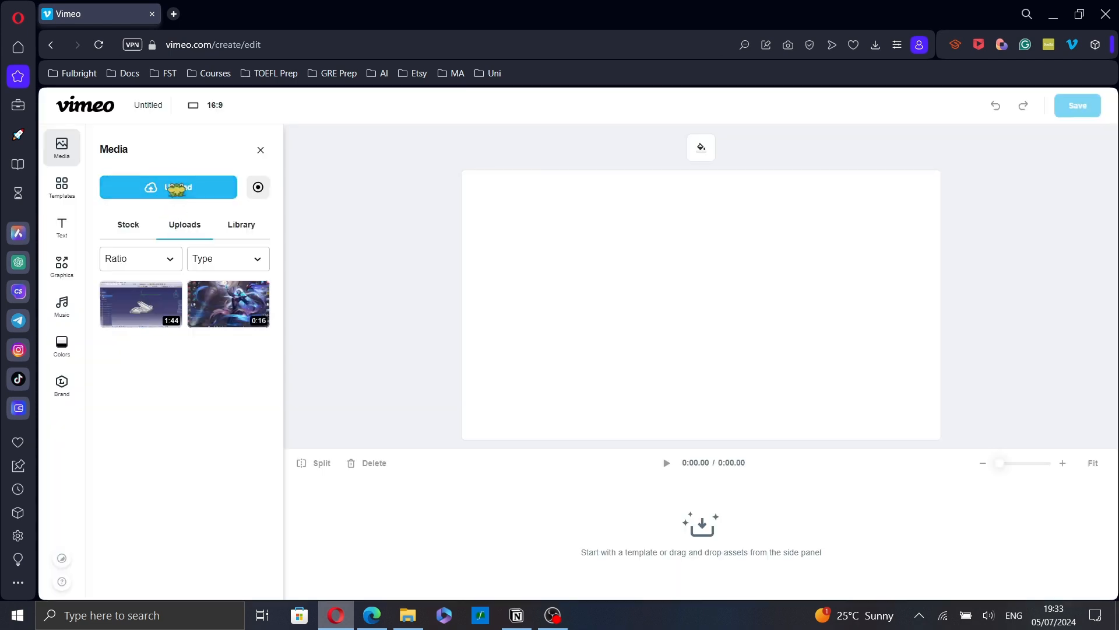
mouse_move(241, 224)
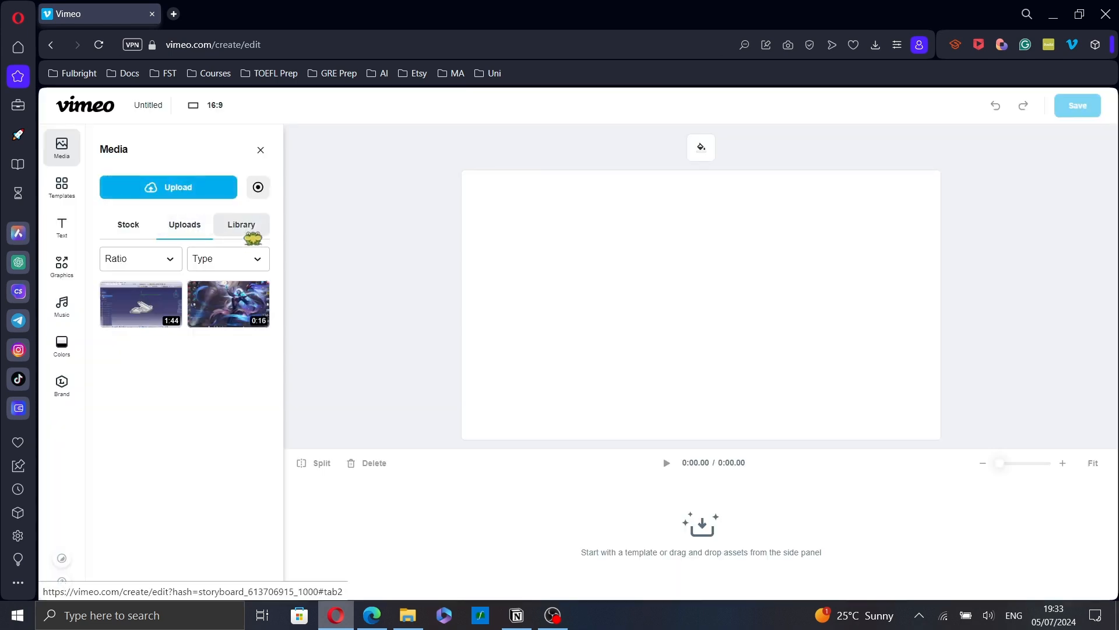
- Add one clip from the Library and a second from Uploads, making a 34-second timeline
click(241, 224)
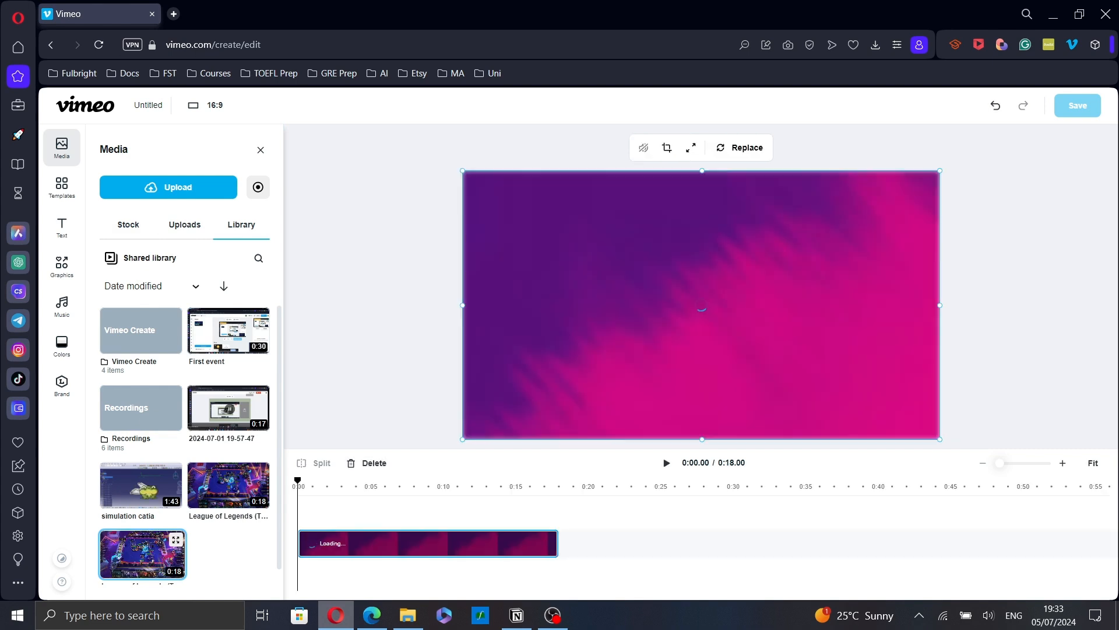
click(184, 224)
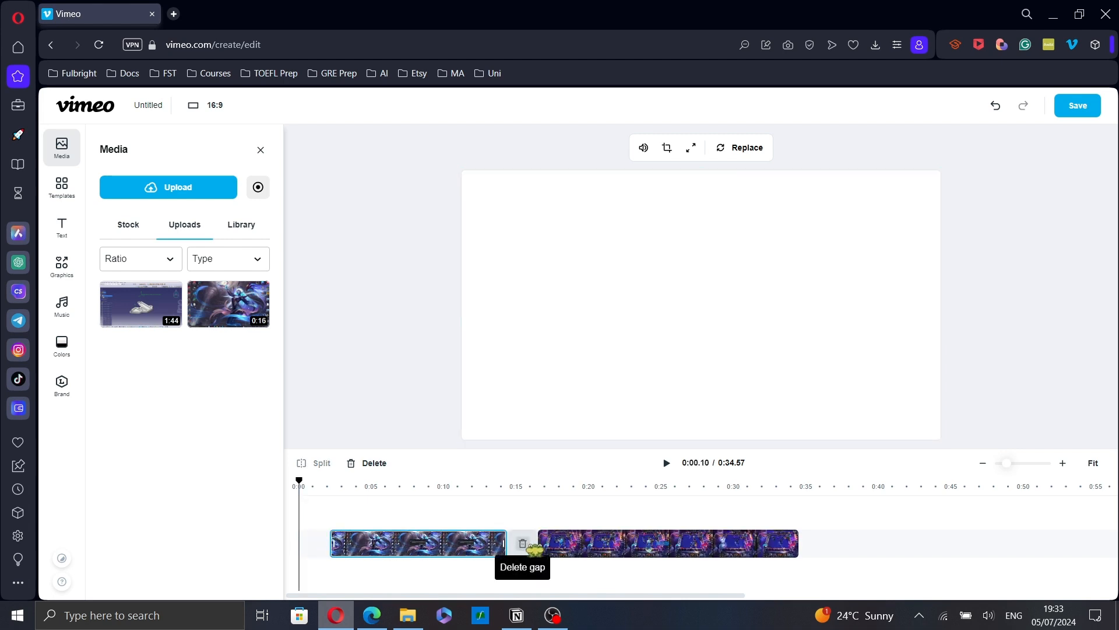
- Delete the gap so the two clips play back to back as a 26-second project
click(523, 544)
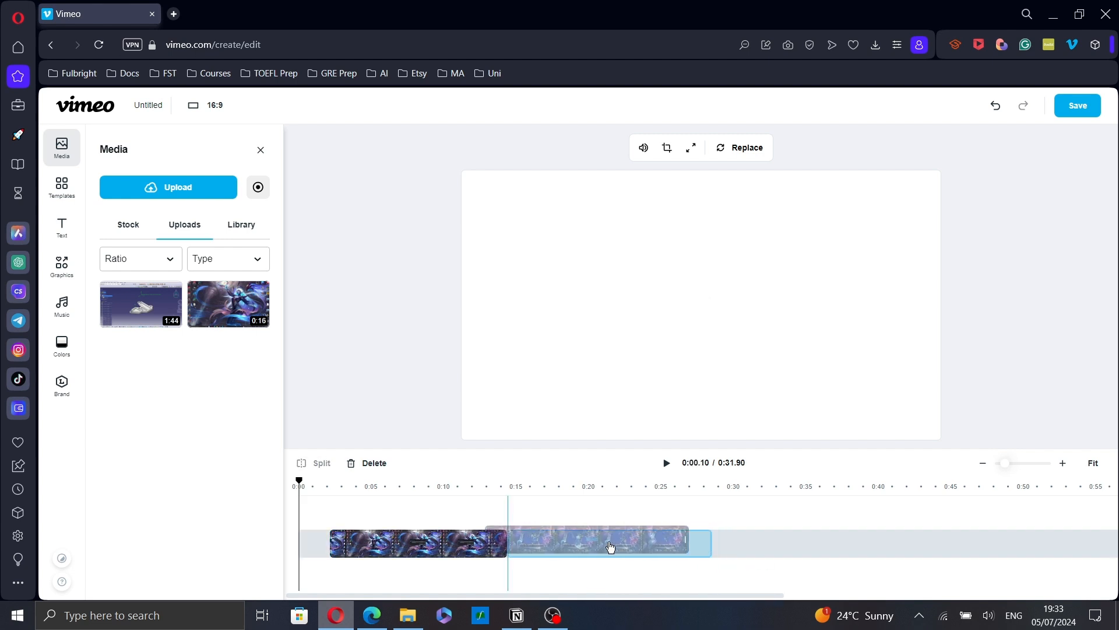
click(312, 542)
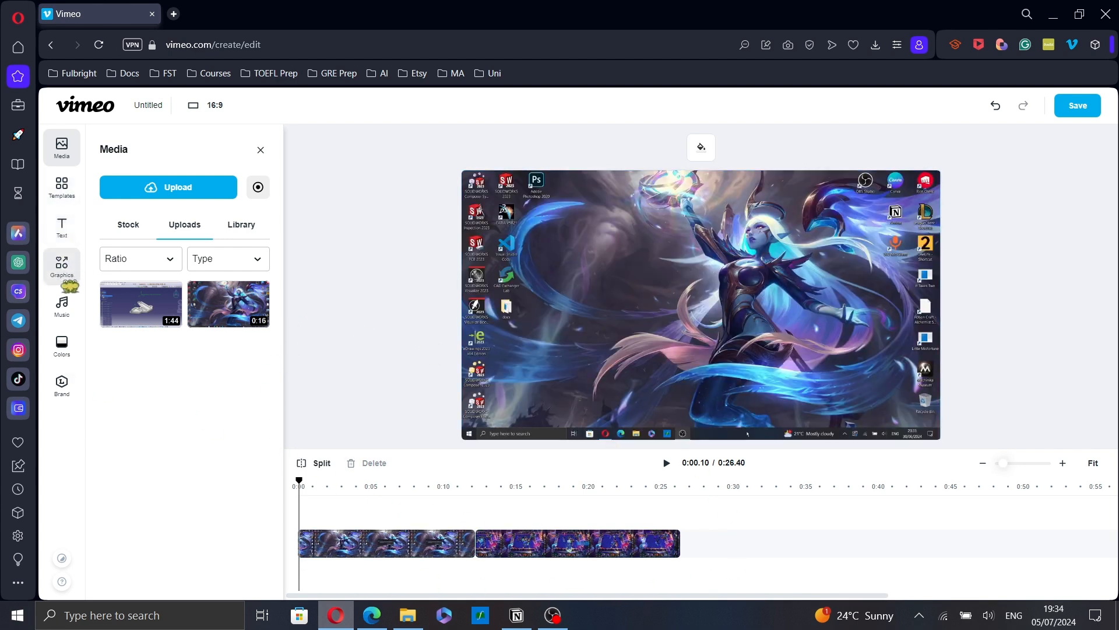
- Glance at Music and Brand kit, then save the 26-second two-clip project
click(62, 305)
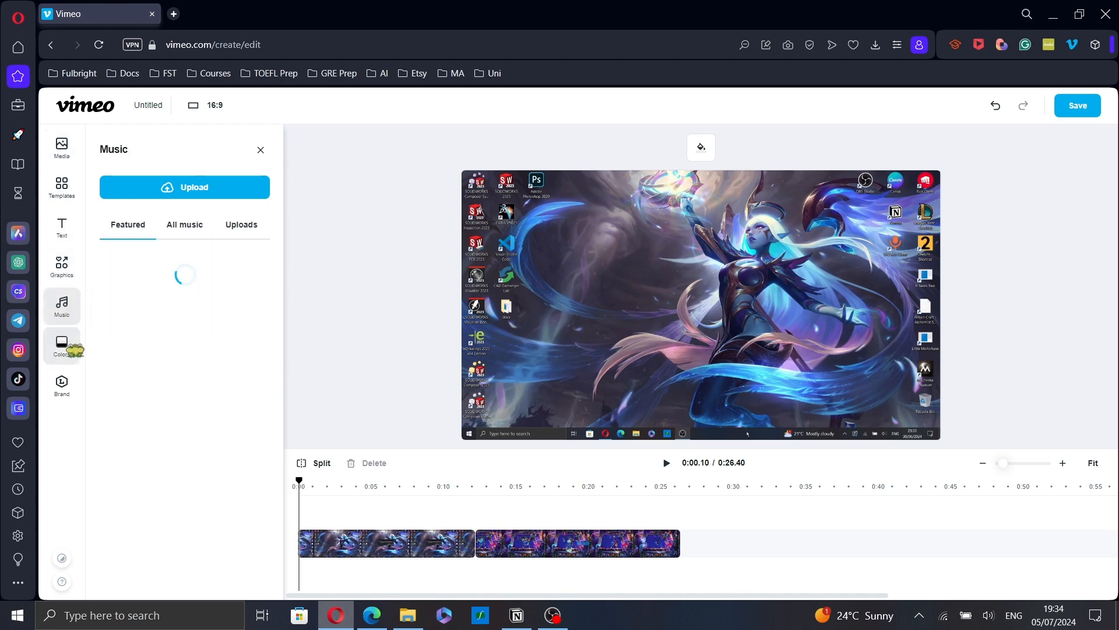
click(62, 386)
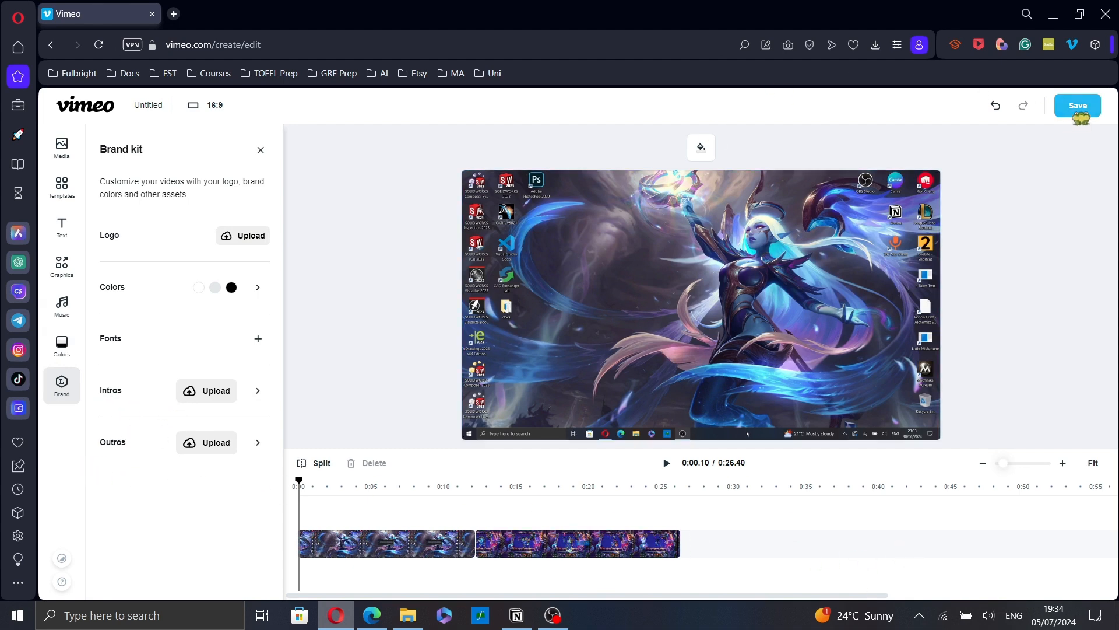
click(1076, 105)
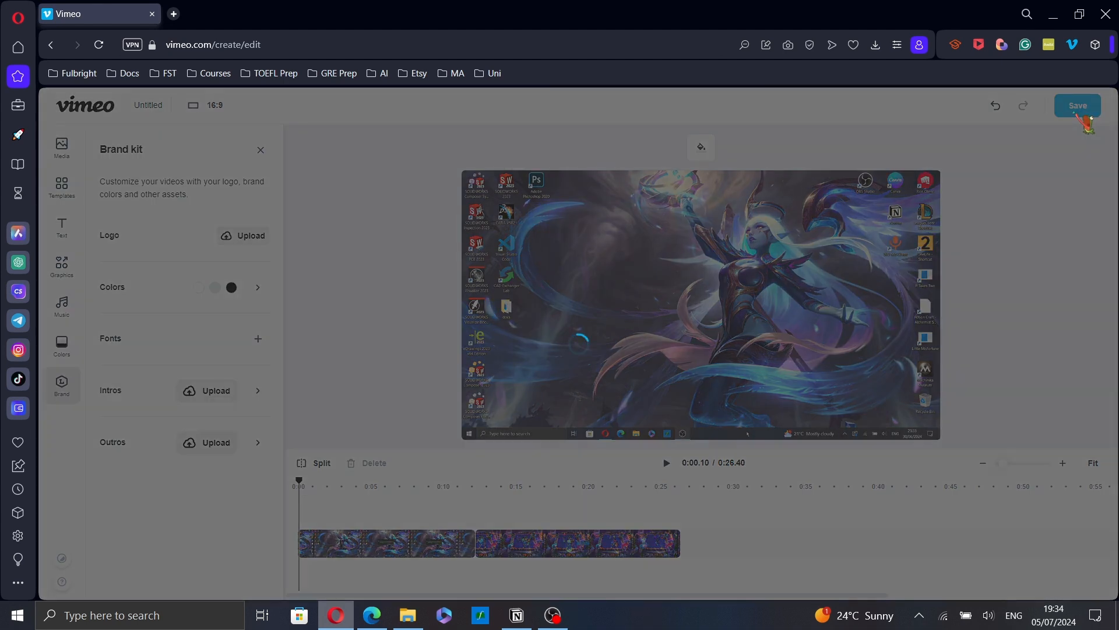